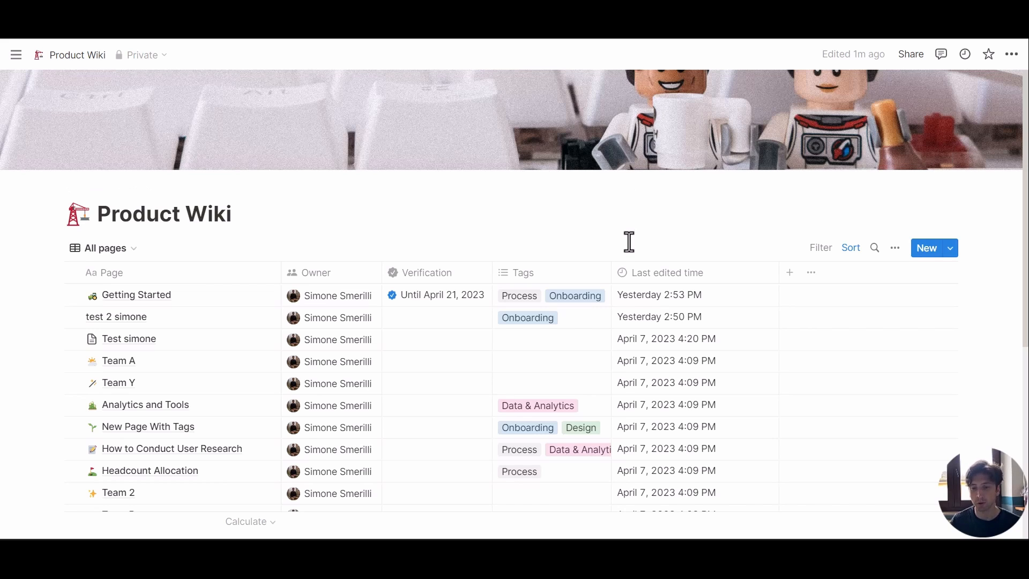
mouse_move(626, 235)
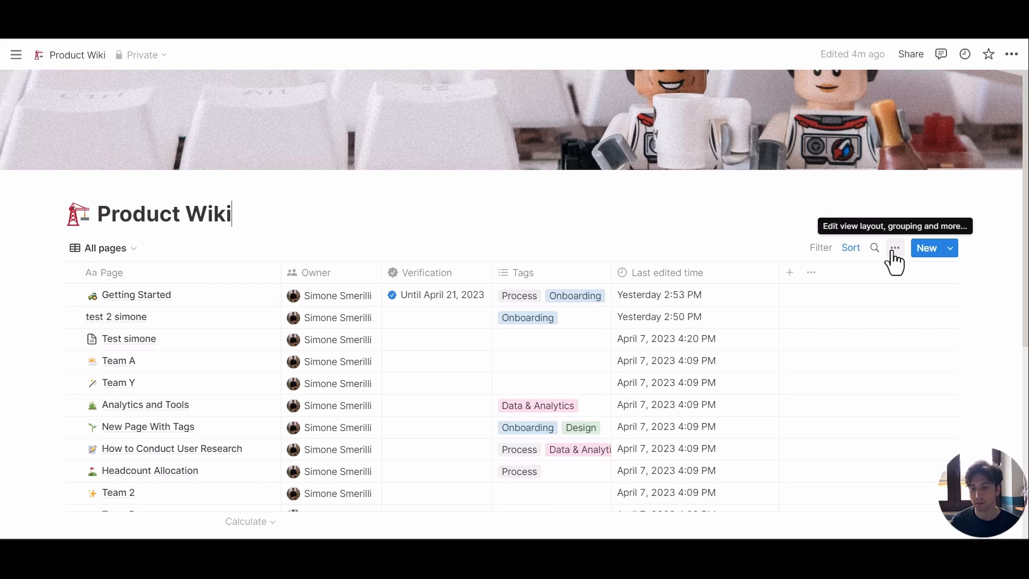
Bring up the View options menu for the Product Wiki database
click(893, 248)
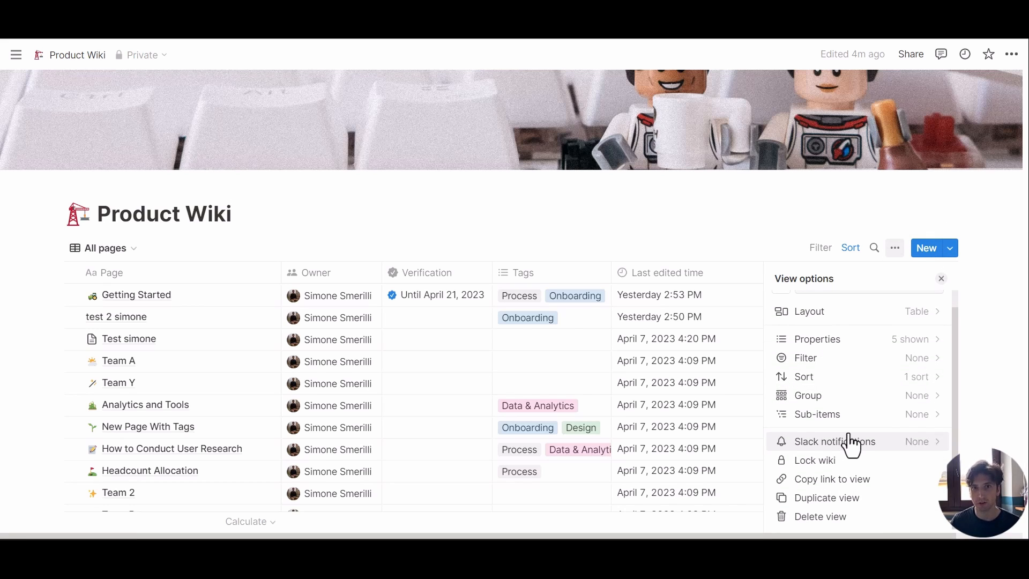
Start a new Slack notification rule from the View options menu
click(835, 440)
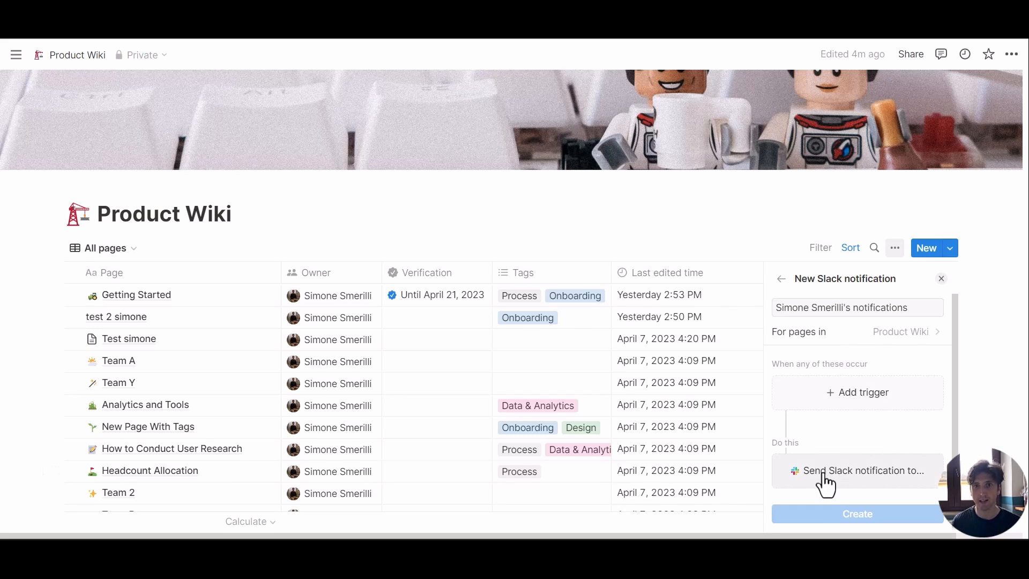
mouse_move(858, 393)
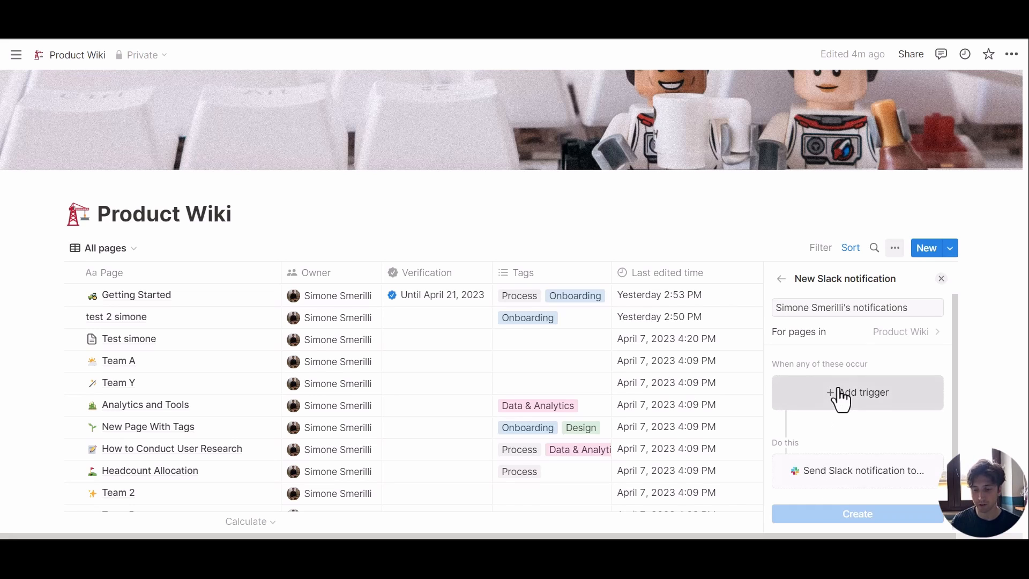
Add a trigger that fires when the Tags property is set to Onboarding
click(858, 393)
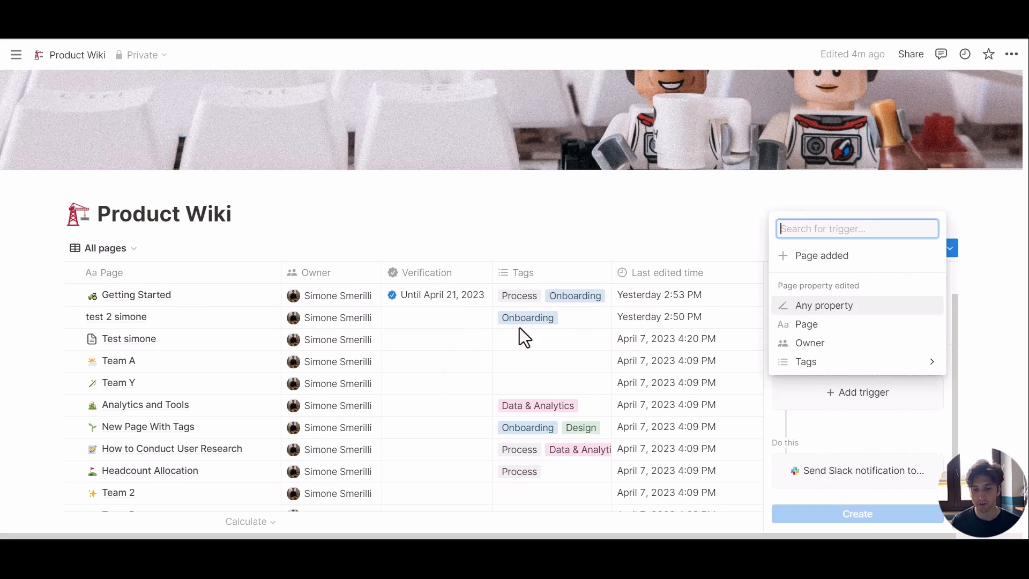
mouse_move(673, 377)
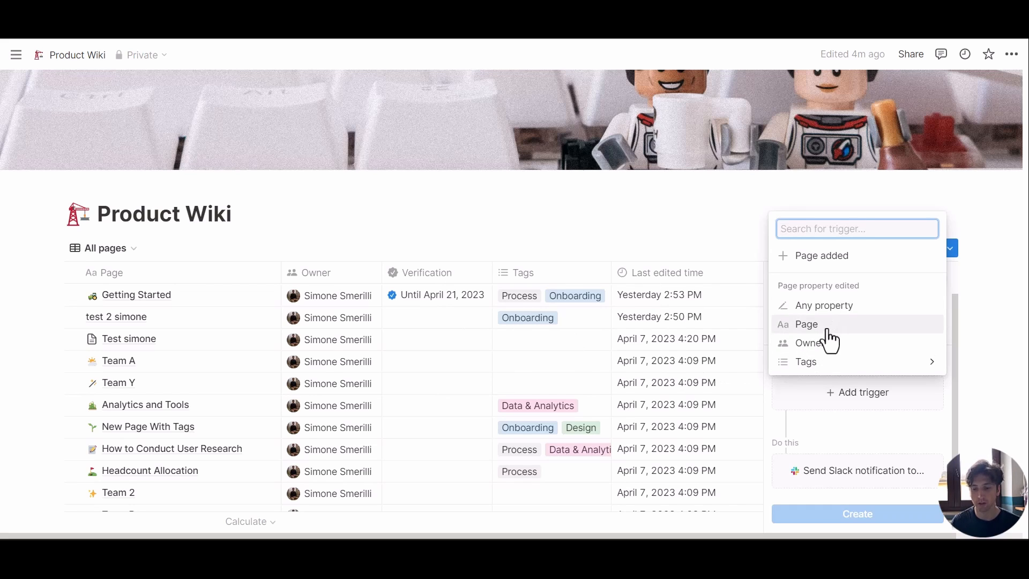
mouse_move(811, 343)
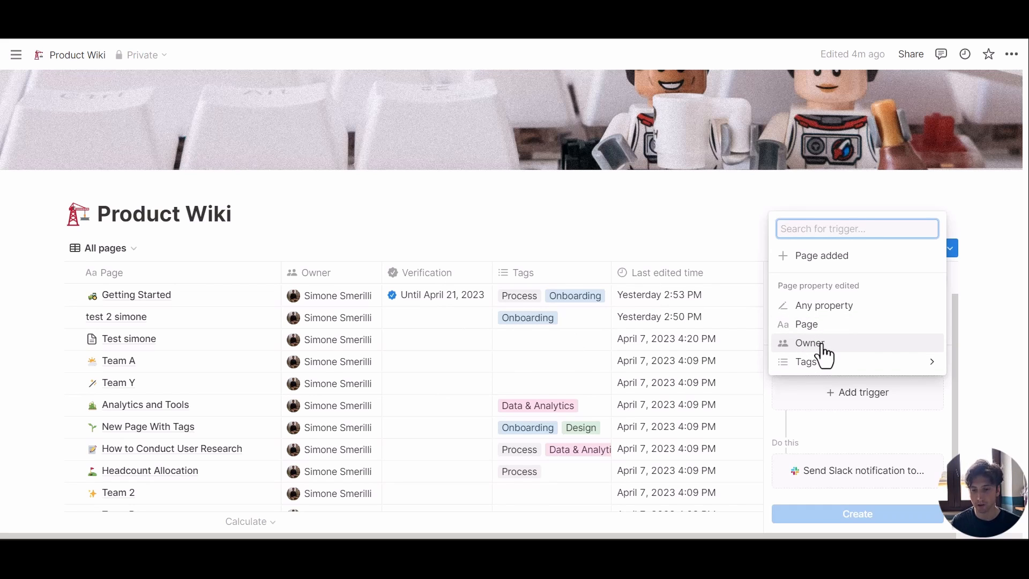
mouse_move(411, 281)
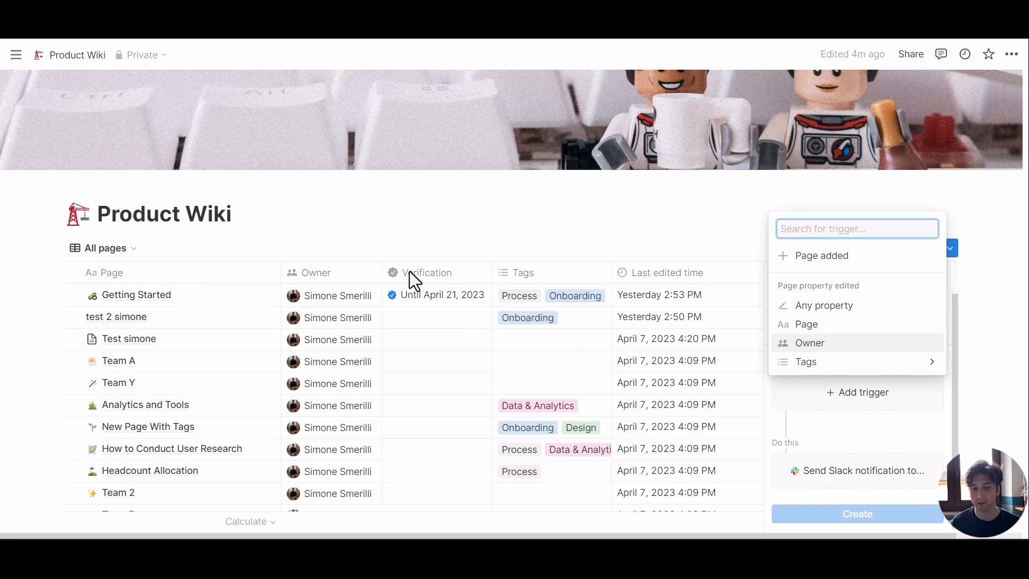
mouse_move(416, 276)
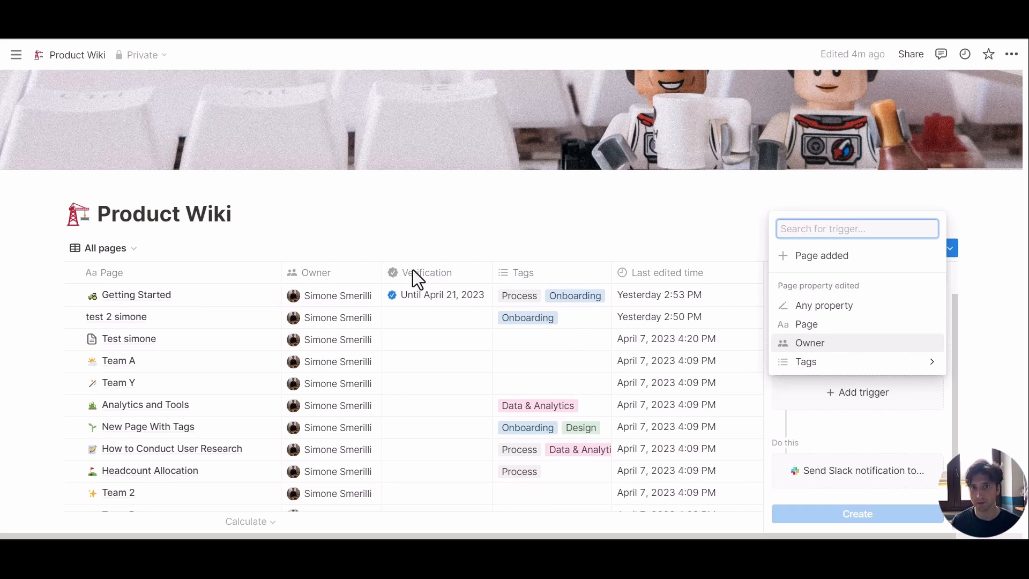
mouse_move(445, 299)
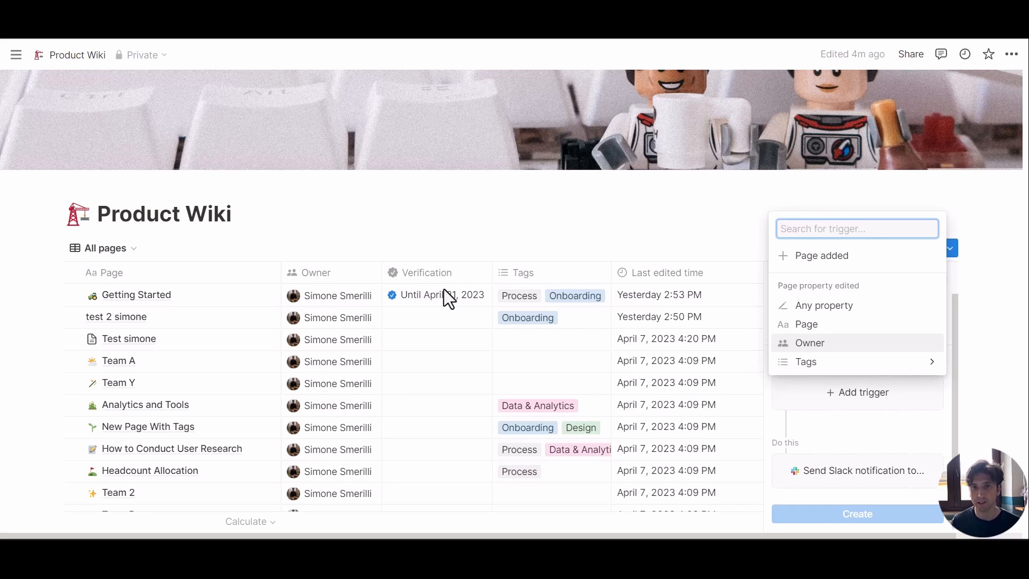
mouse_move(852, 362)
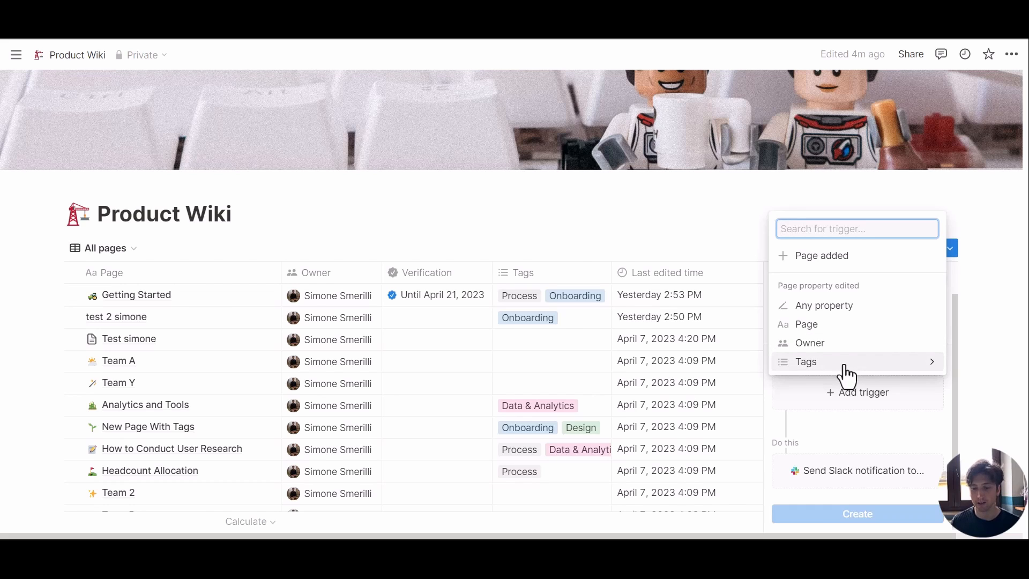
click(805, 361)
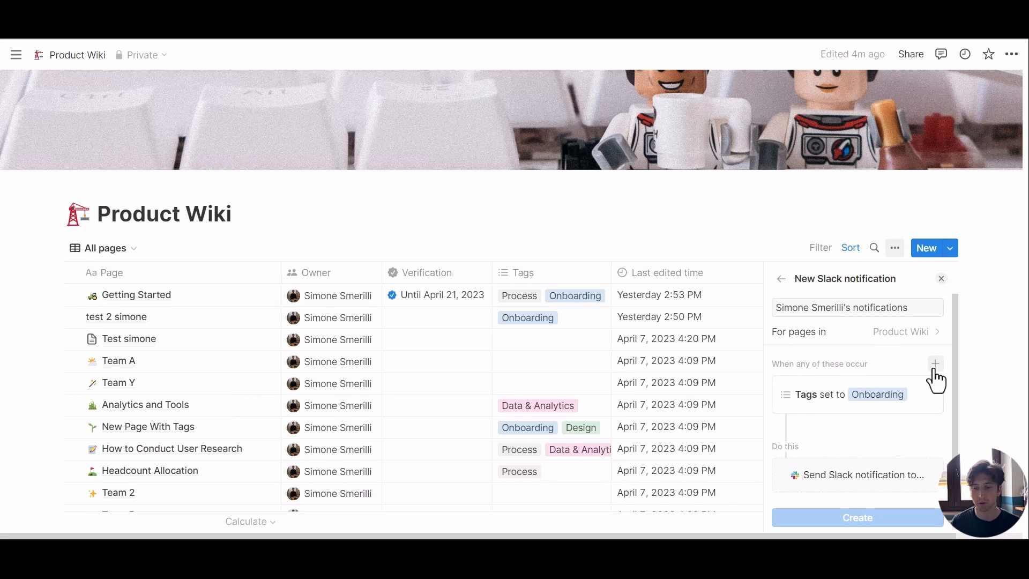
click(934, 363)
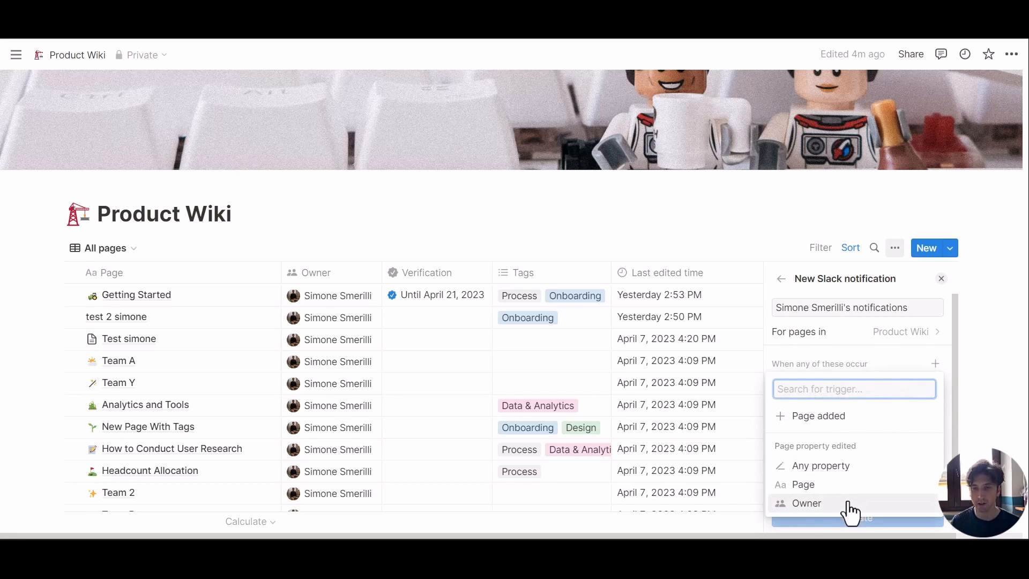
click(806, 503)
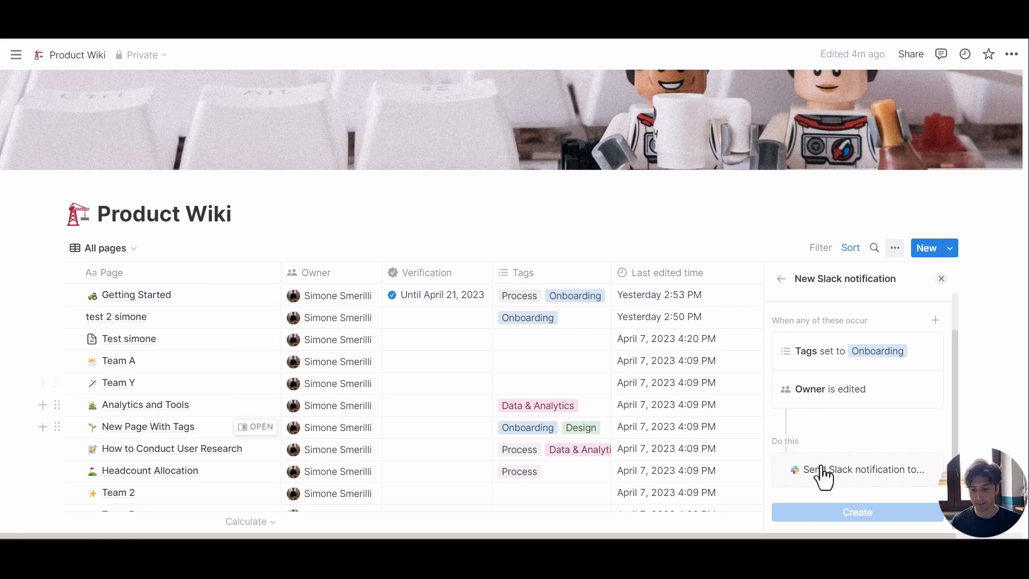
click(925, 388)
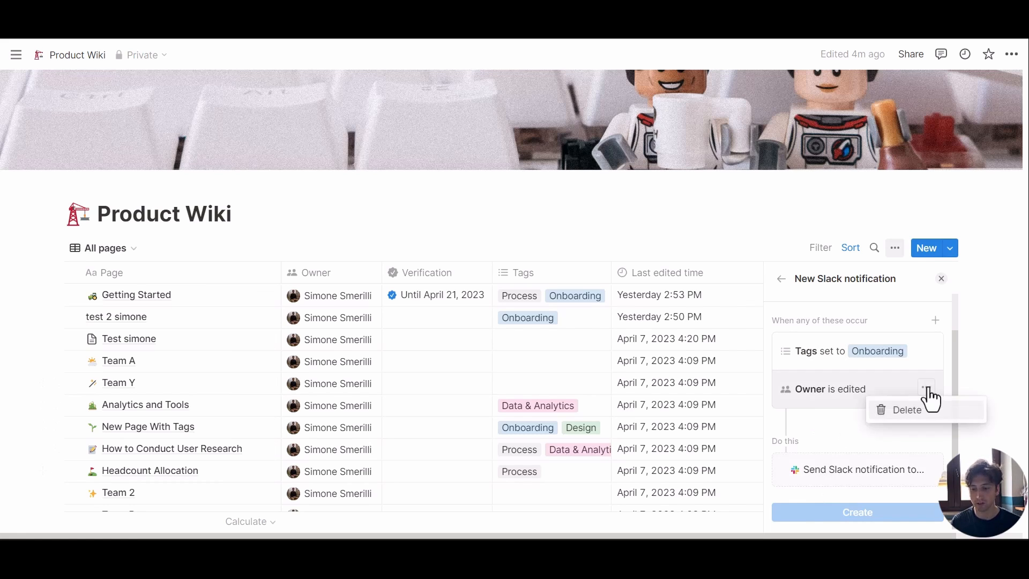
click(907, 409)
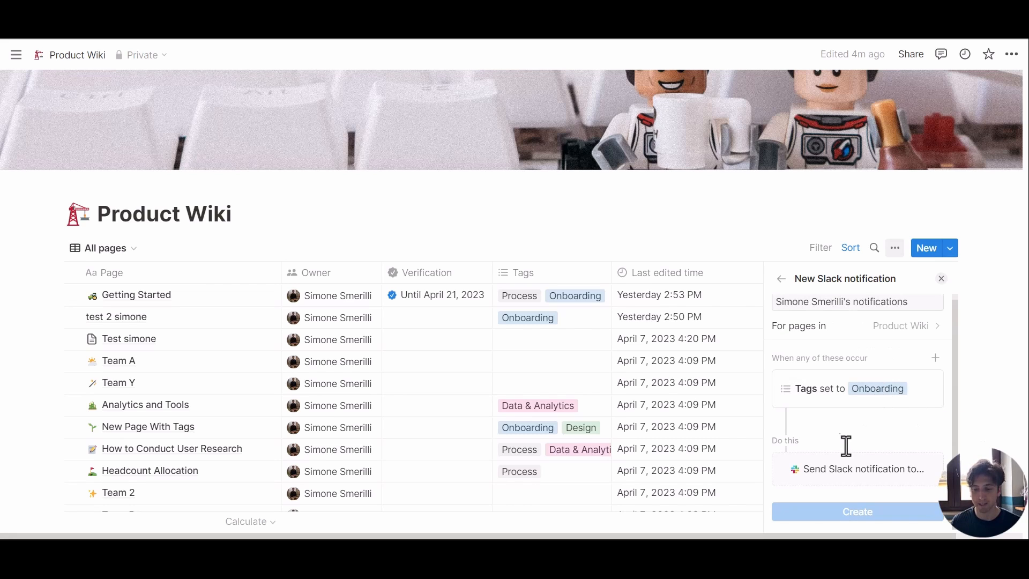
Send the rule's notifications to the #automation channel and create the rule
click(862, 468)
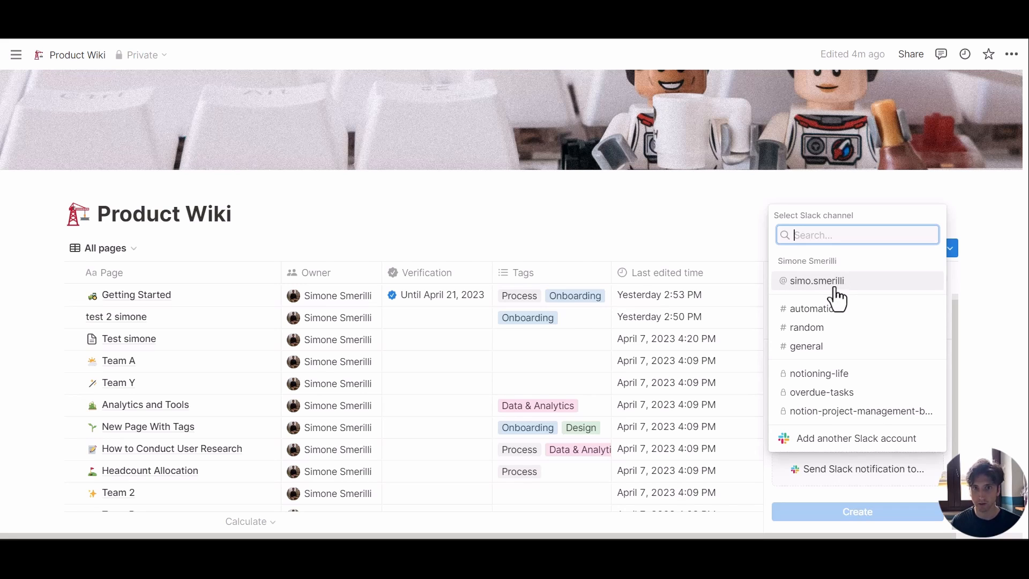
mouse_move(835, 300)
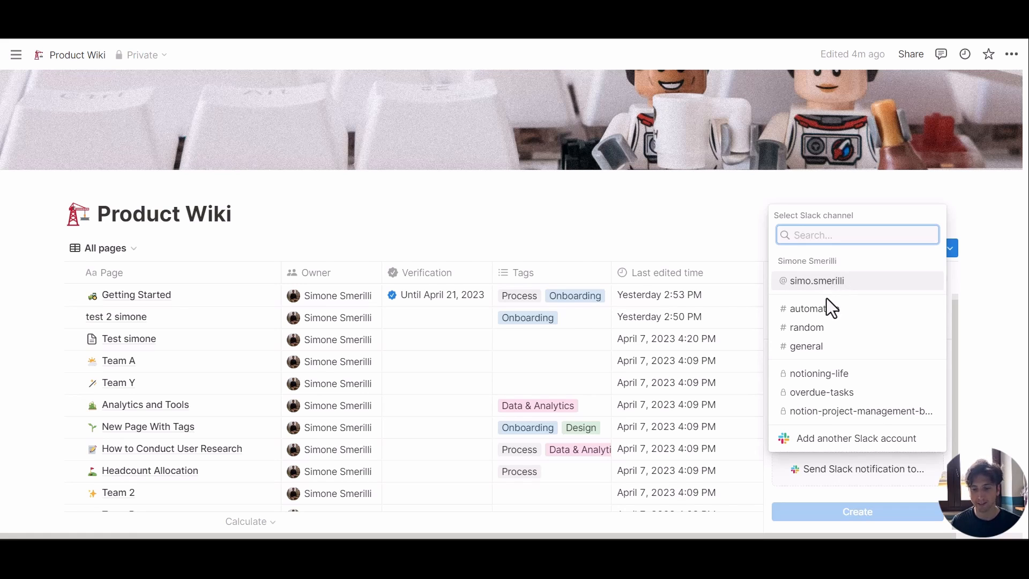
mouse_move(825, 315)
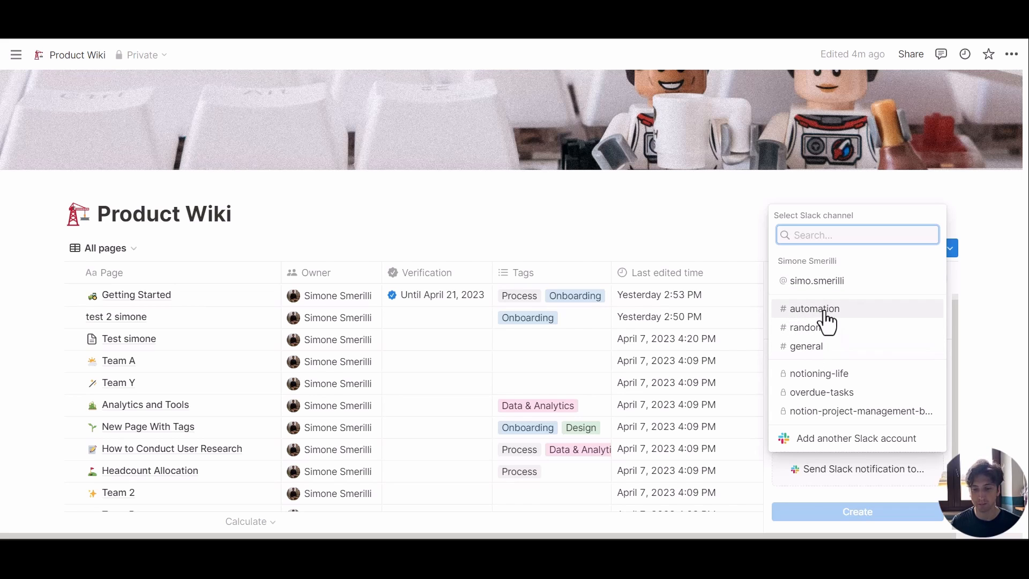
click(815, 309)
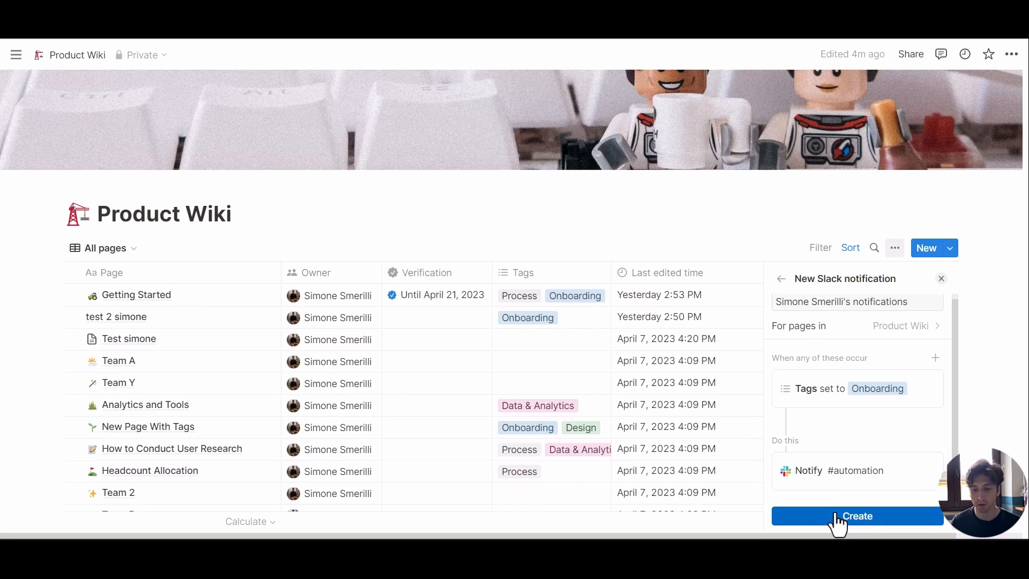
click(856, 515)
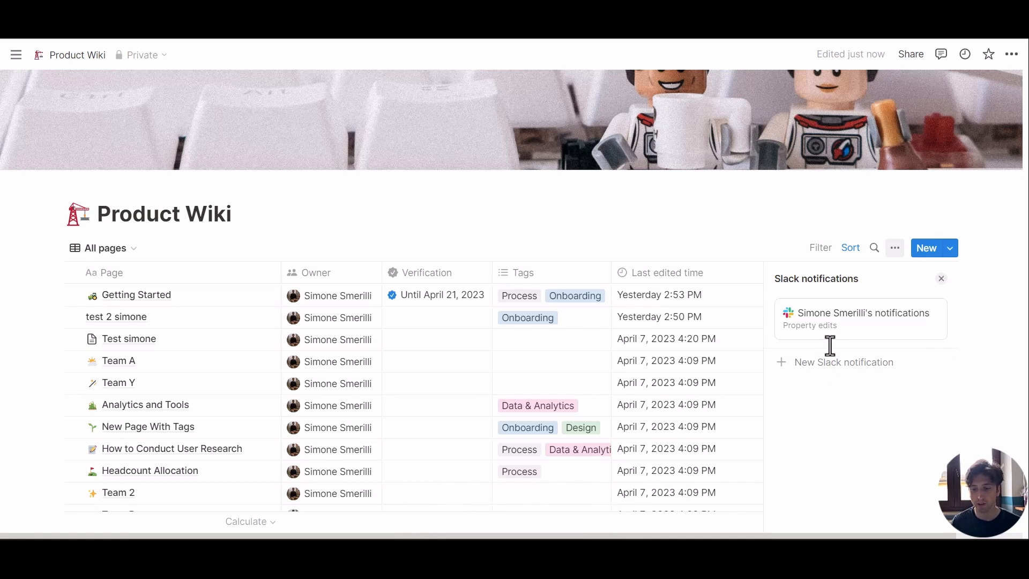
Start a second blank Slack notification rule and begin editing its name
click(844, 361)
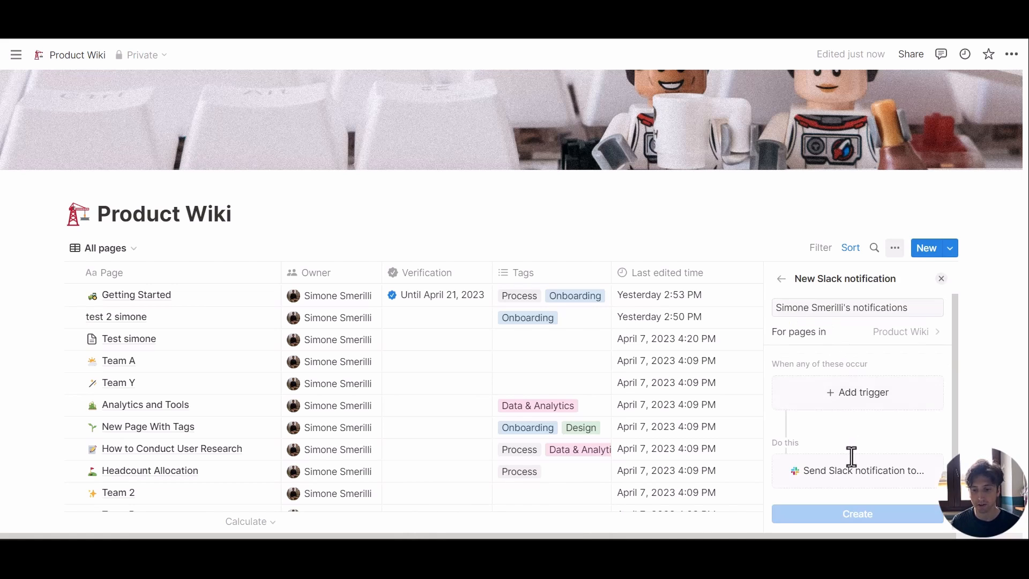
click(853, 307)
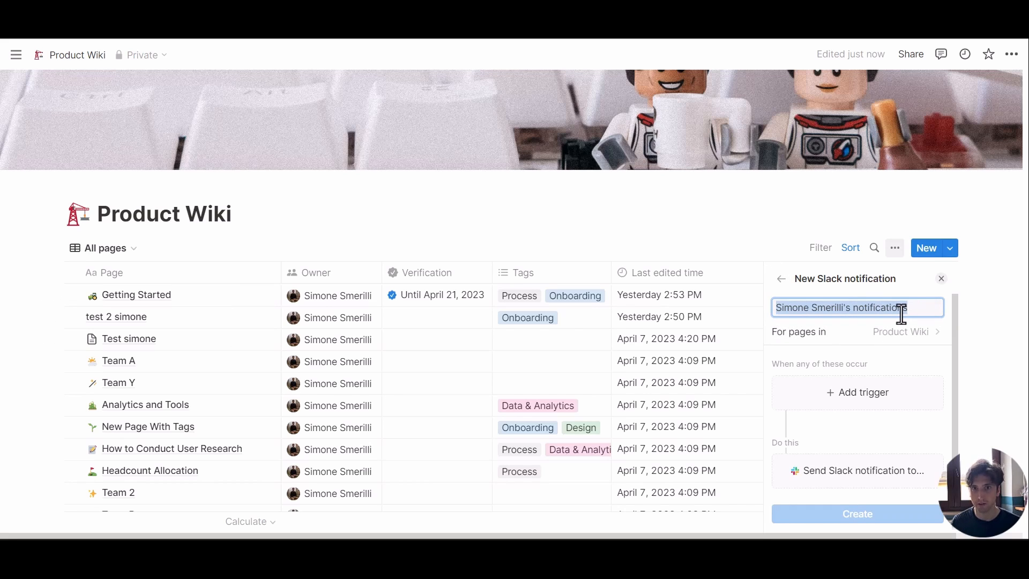
click(782, 278)
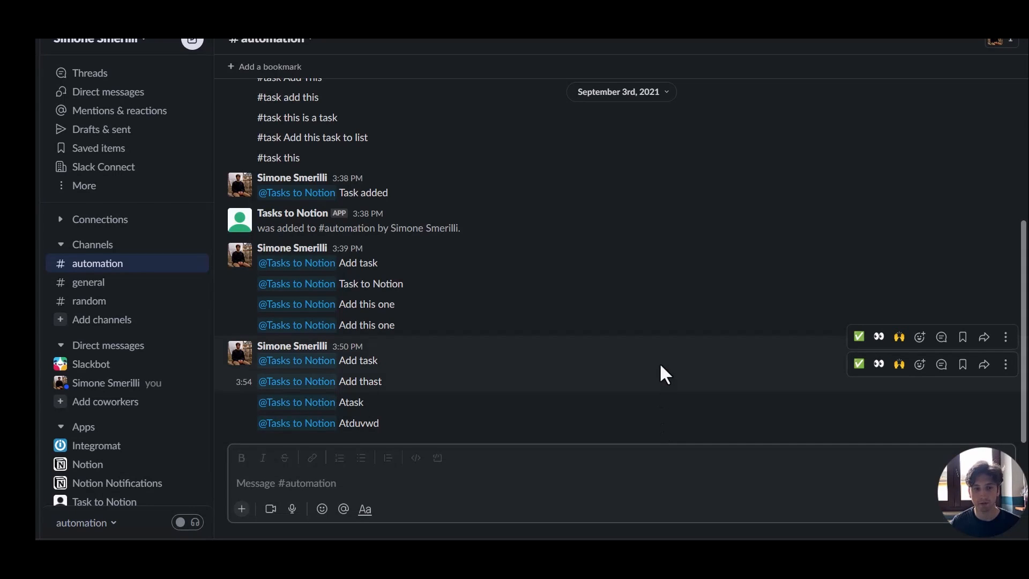
mouse_move(102, 291)
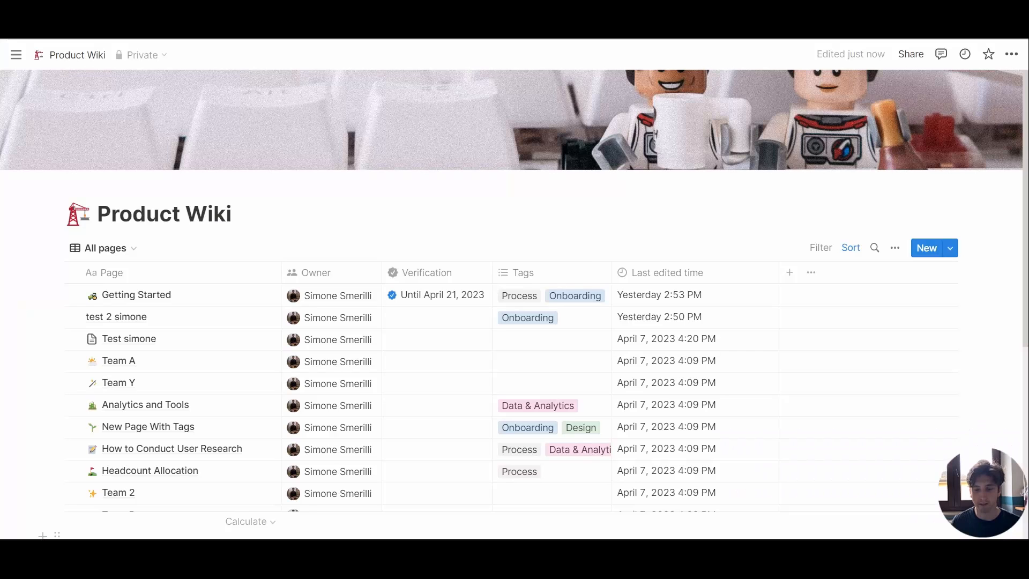
mouse_move(615, 255)
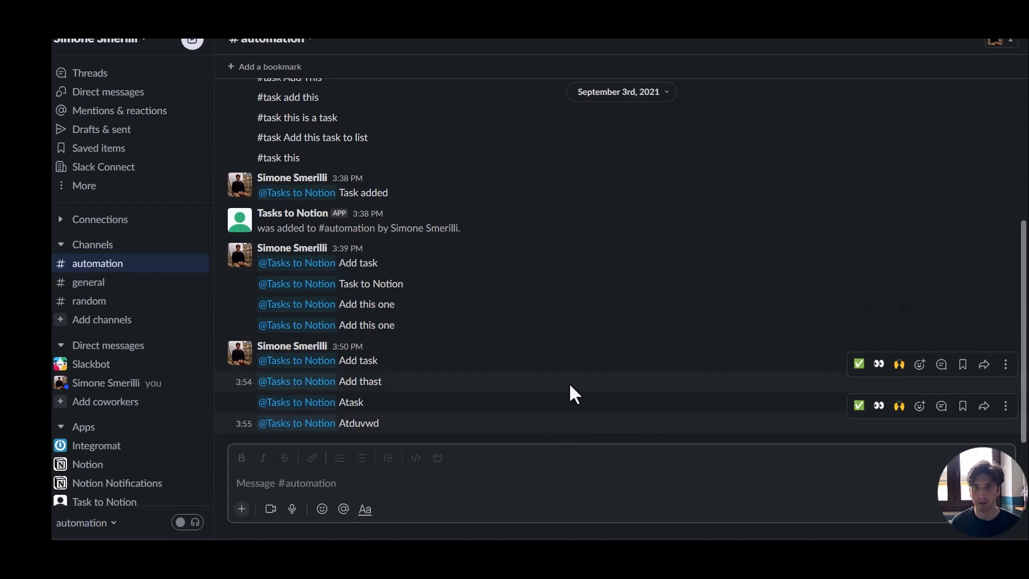
mouse_move(568, 387)
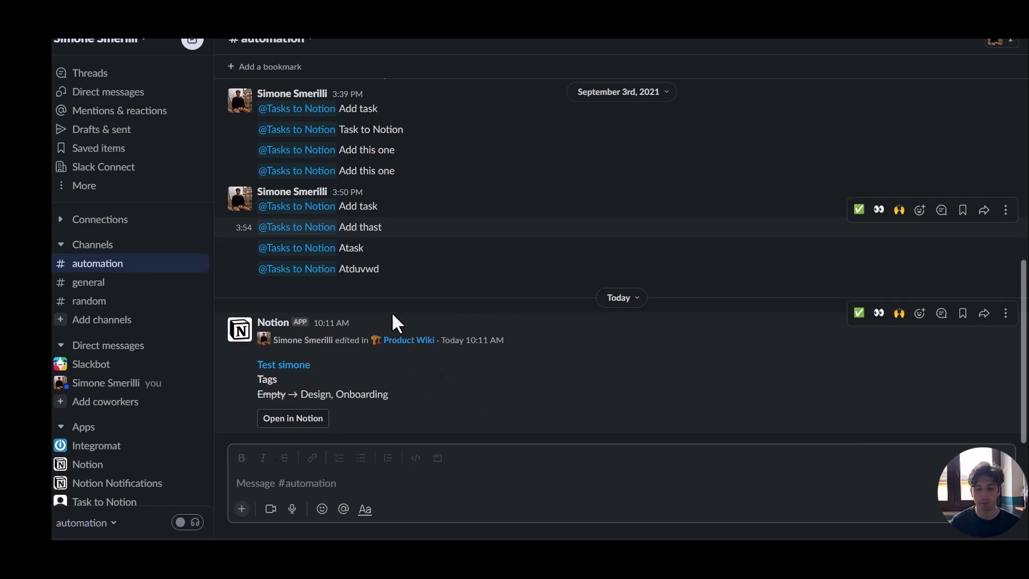
Follow the #automation alert about Test simone to its page in Notion
click(273, 322)
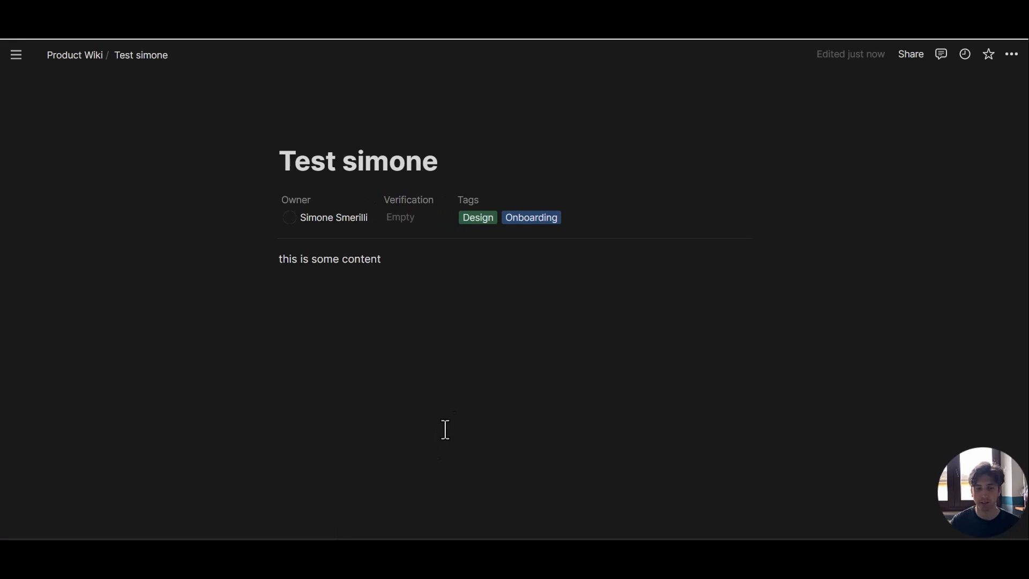
click(74, 54)
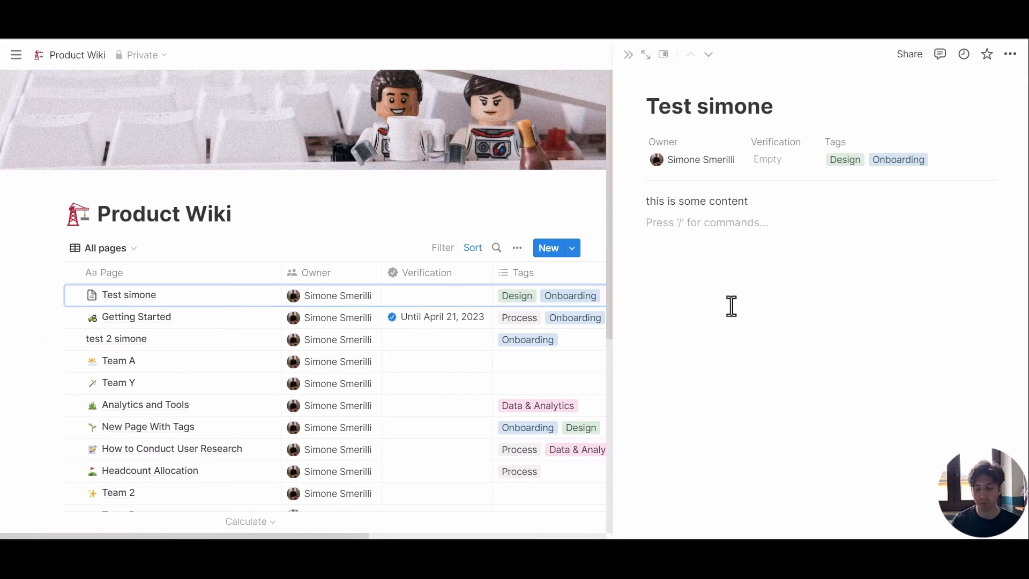
text(@Simone Smerilli)
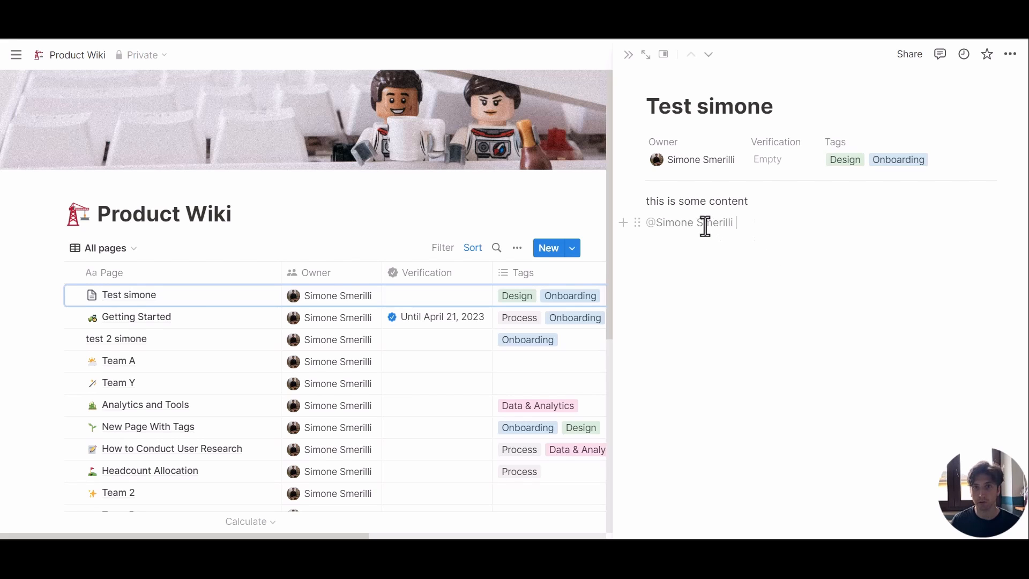
click(16, 55)
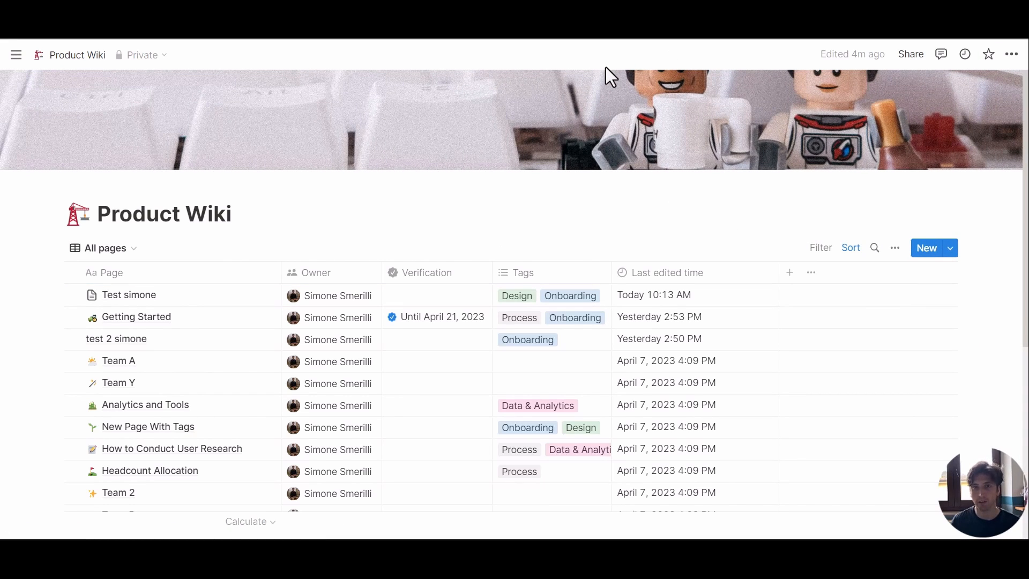
Reach My notifications & settings and list the Slack accounts available for notifications
click(16, 55)
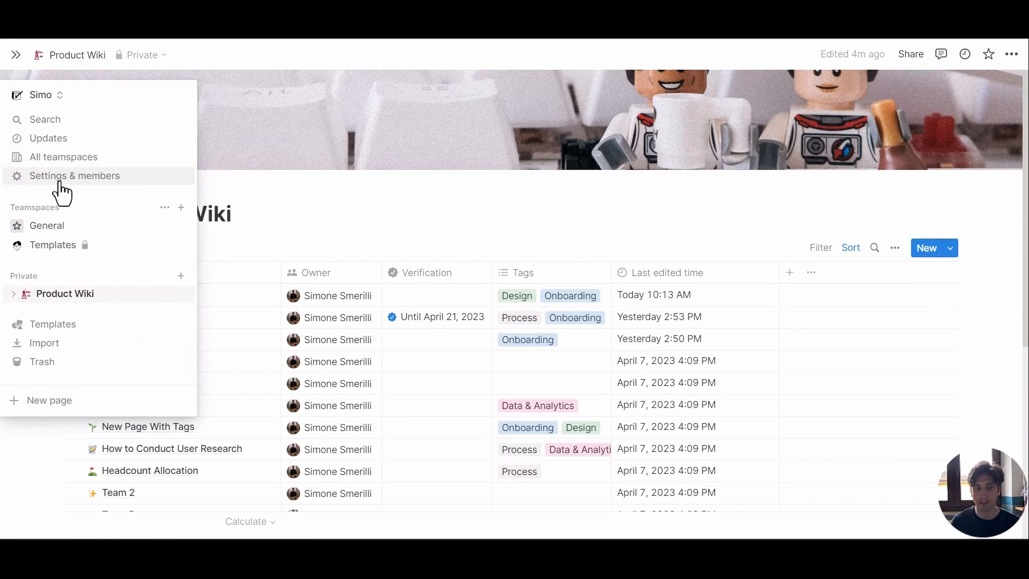
click(75, 174)
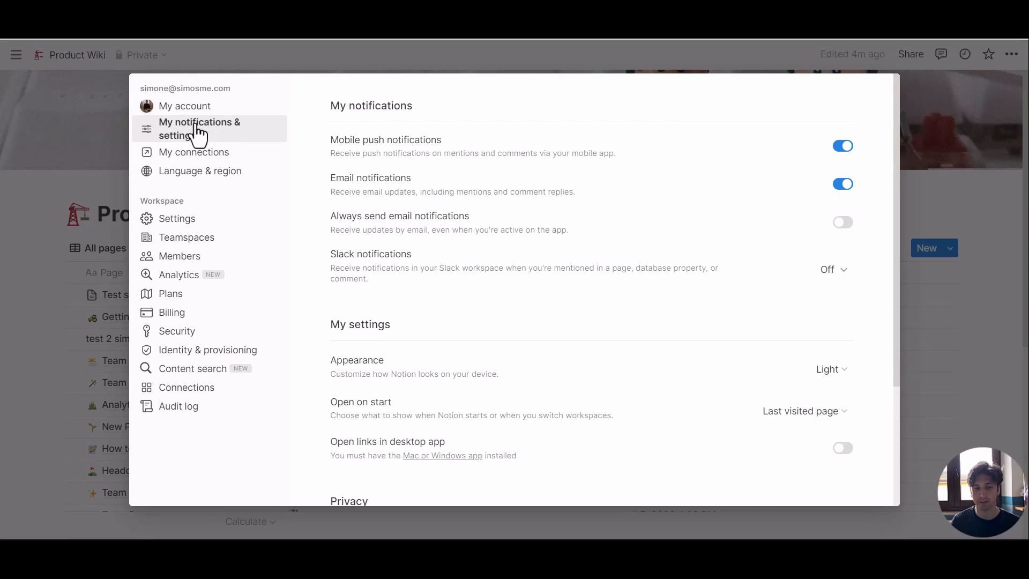
mouse_move(842, 299)
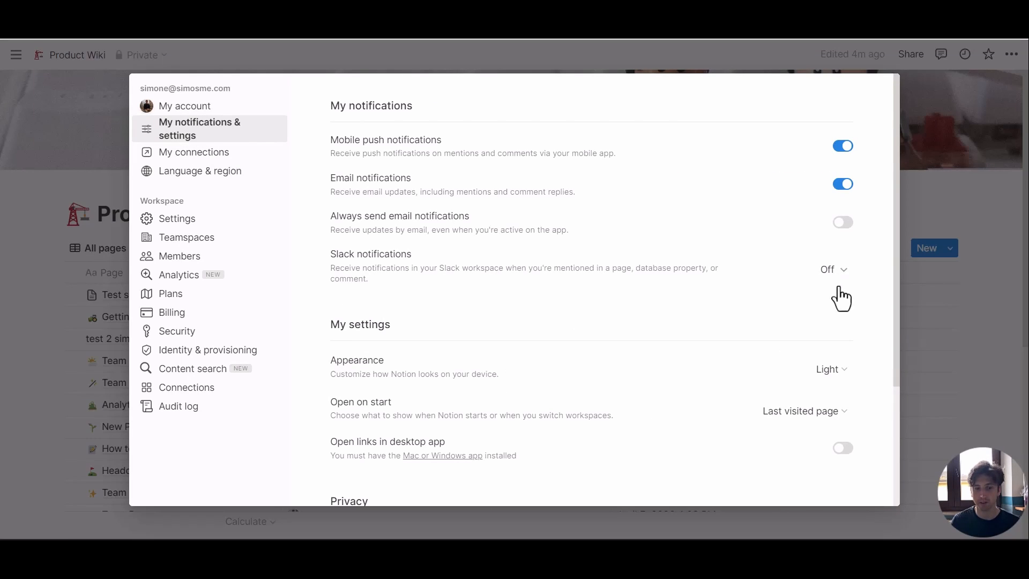
click(833, 269)
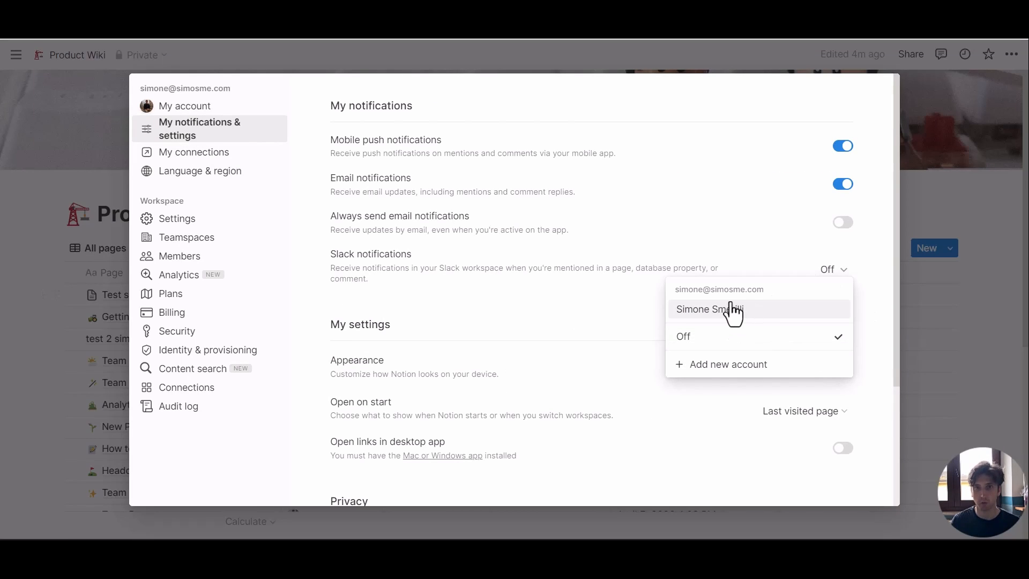